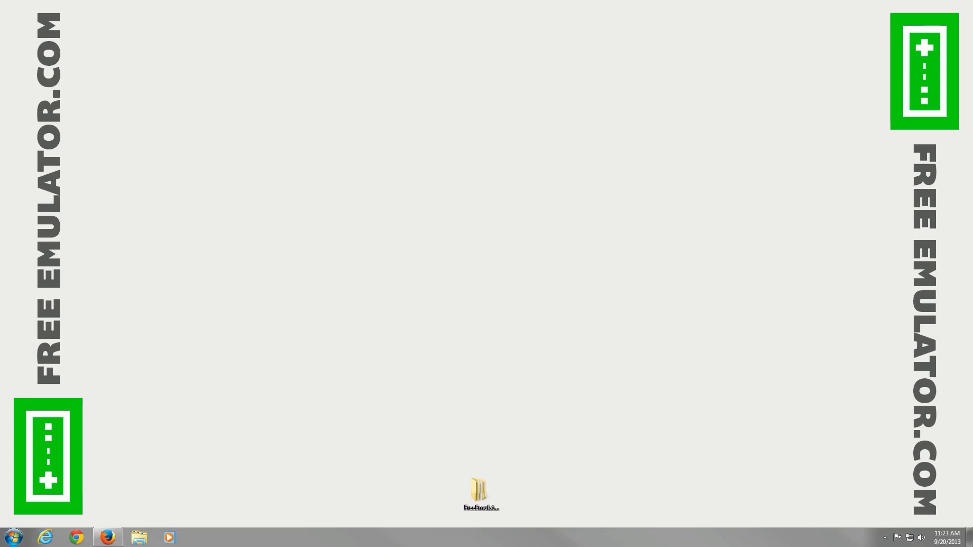
{"action": "mouse_move", "coordinate": [139, 512]}
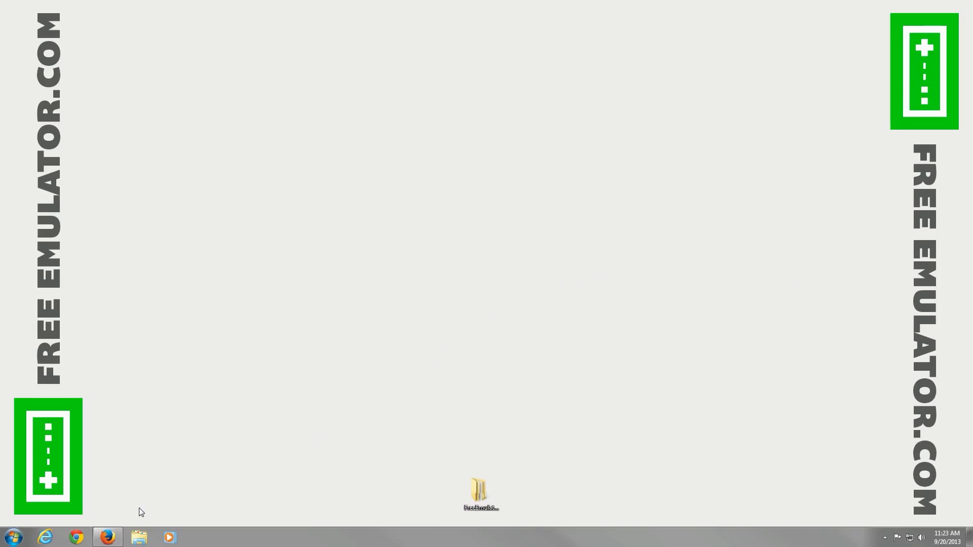
Launch Firefox on freeemulator.com and go to the Windows Nintendo 64 emulators list
{"action": "left_click", "coordinate": [107, 537]}
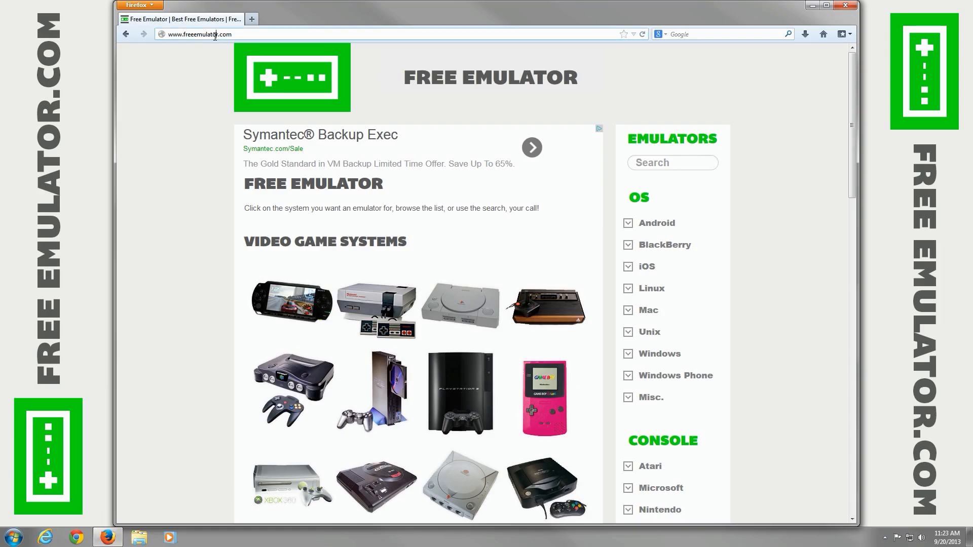
{"action": "mouse_move", "coordinate": [765, 200]}
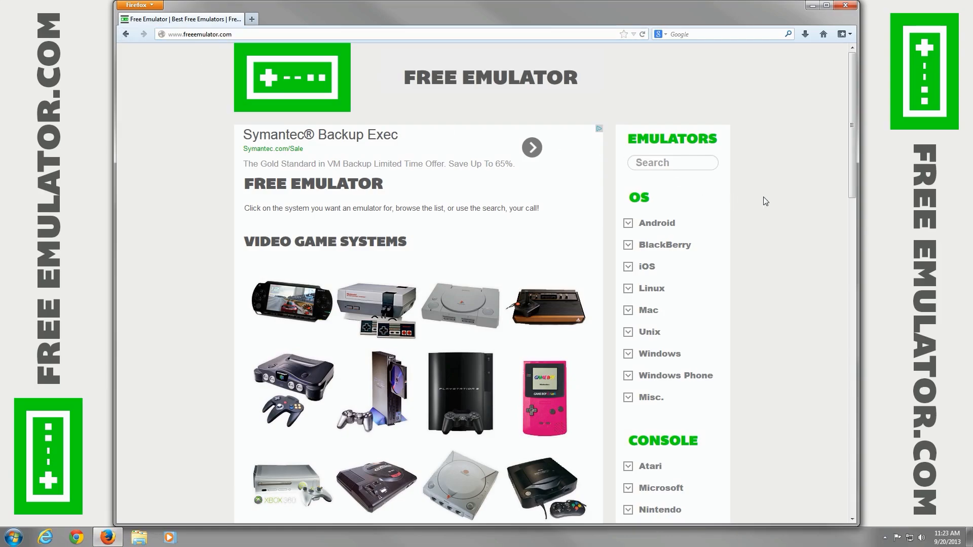
{"action": "scroll", "scroll_direction": "down", "scroll_amount": 3}
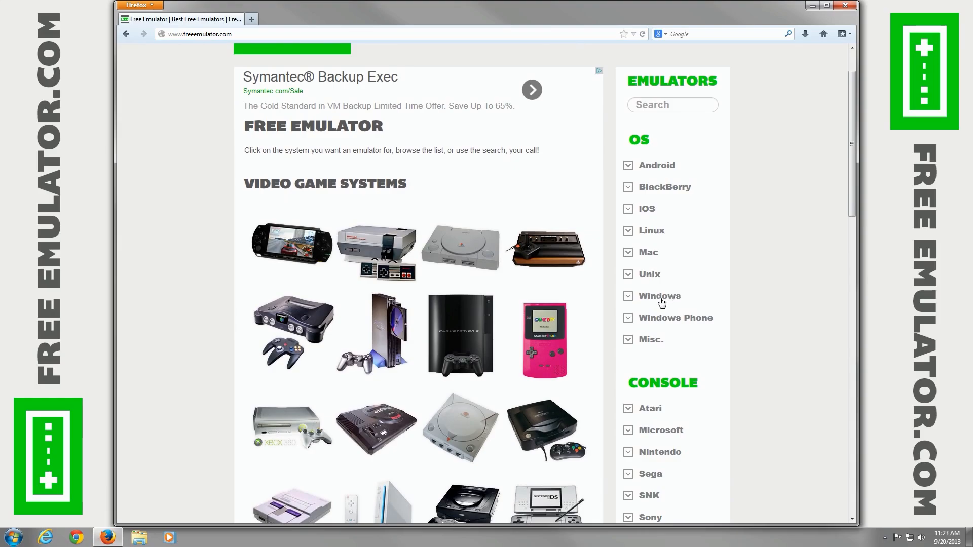
{"action": "left_click", "coordinate": [659, 296]}
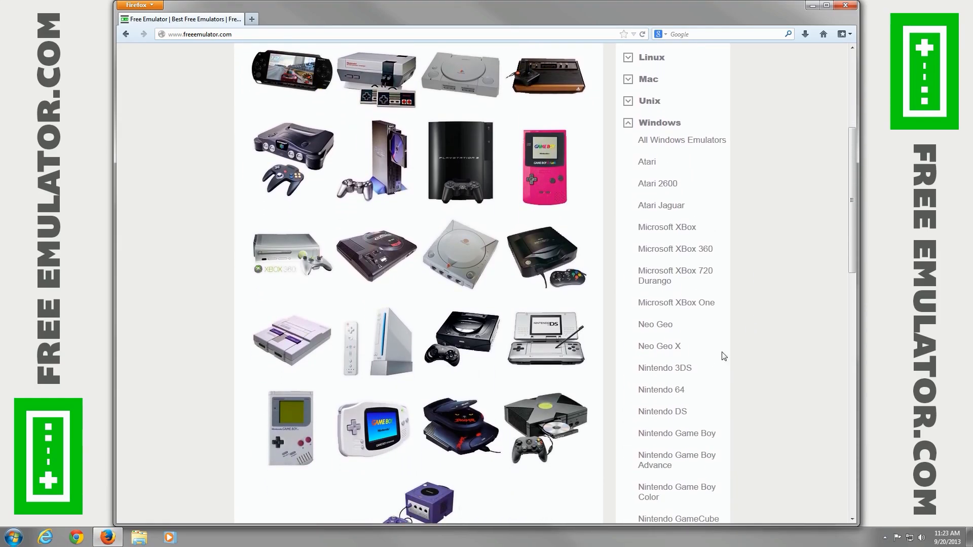
{"action": "left_click", "coordinate": [661, 389]}
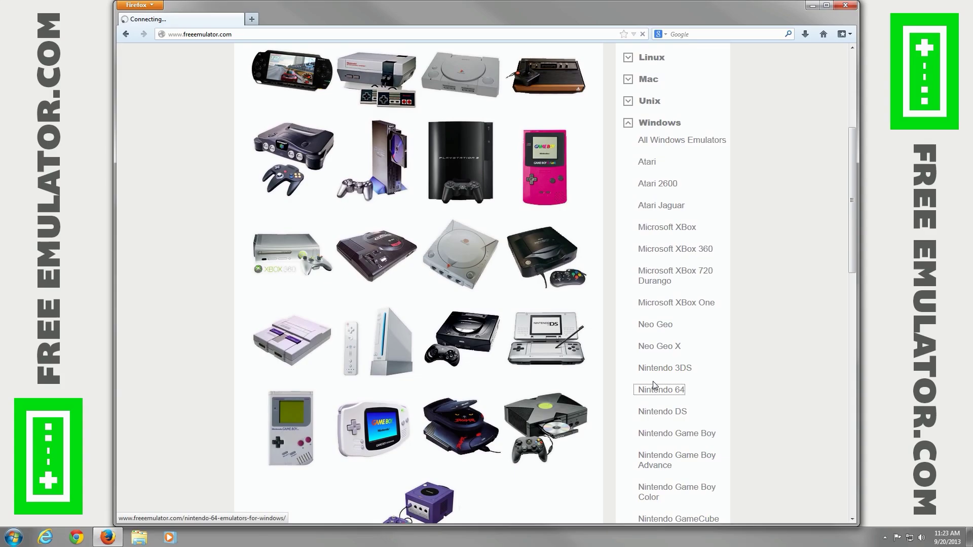
Download the top-ranked Project64 2.1 archive and save it into the Project64 folder
{"action": "left_click", "coordinate": [659, 389]}
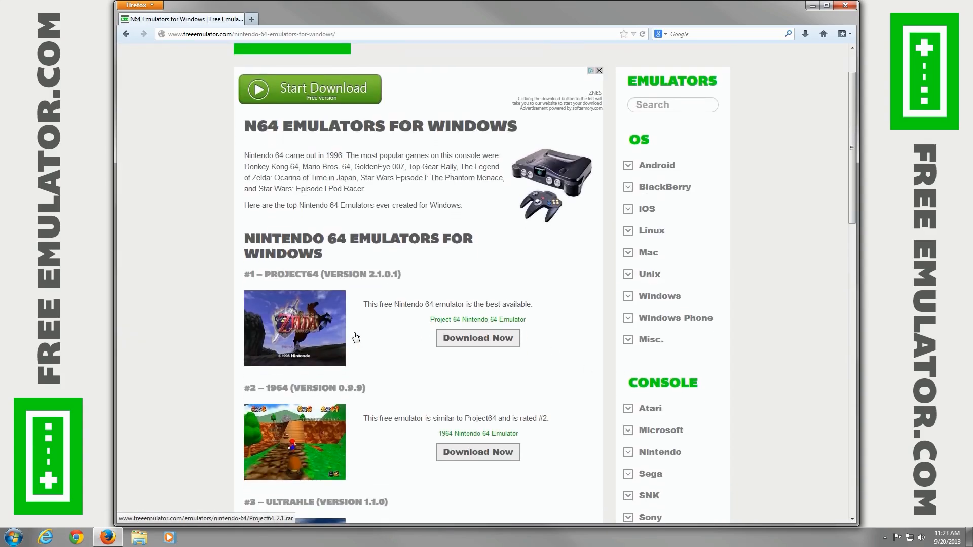
{"action": "mouse_move", "coordinate": [466, 320]}
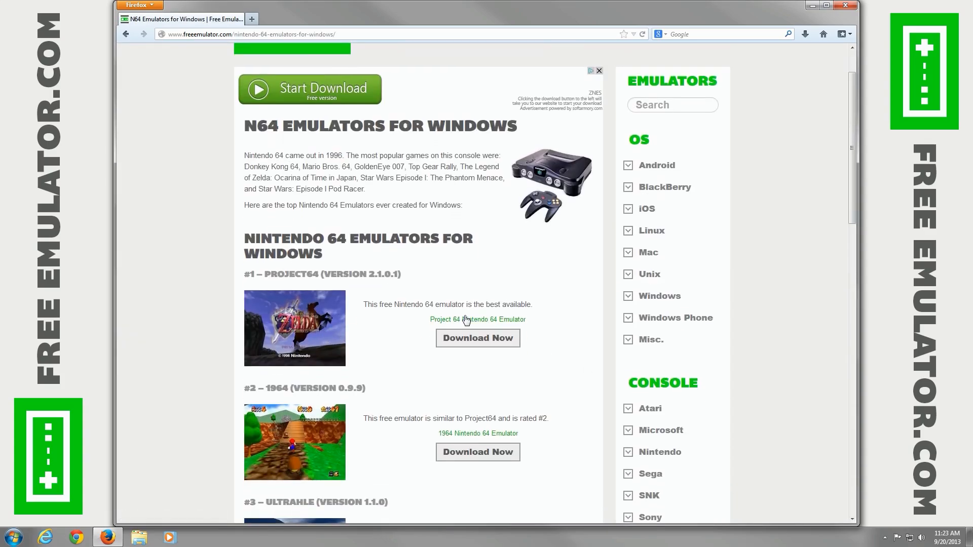
{"action": "left_click", "coordinate": [477, 339]}
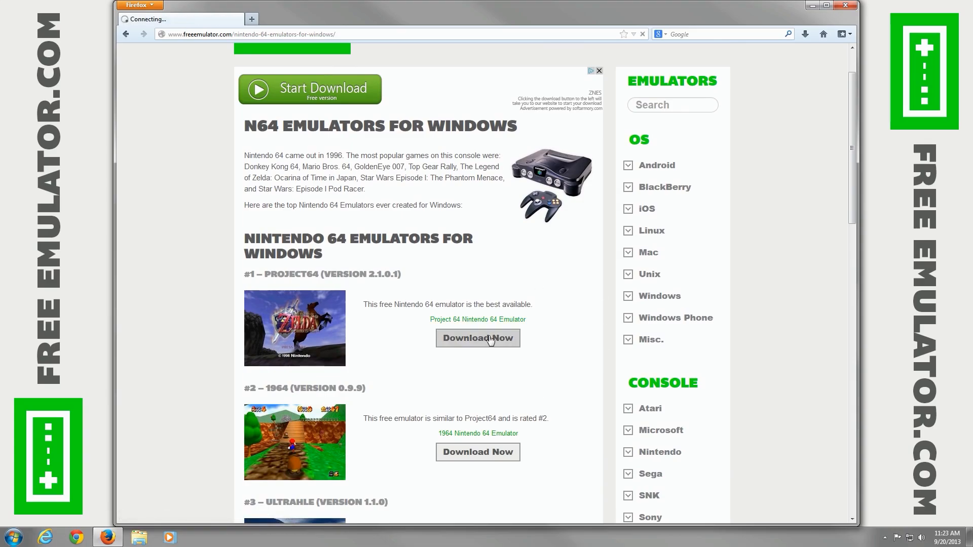
{"action": "left_click", "coordinate": [478, 338]}
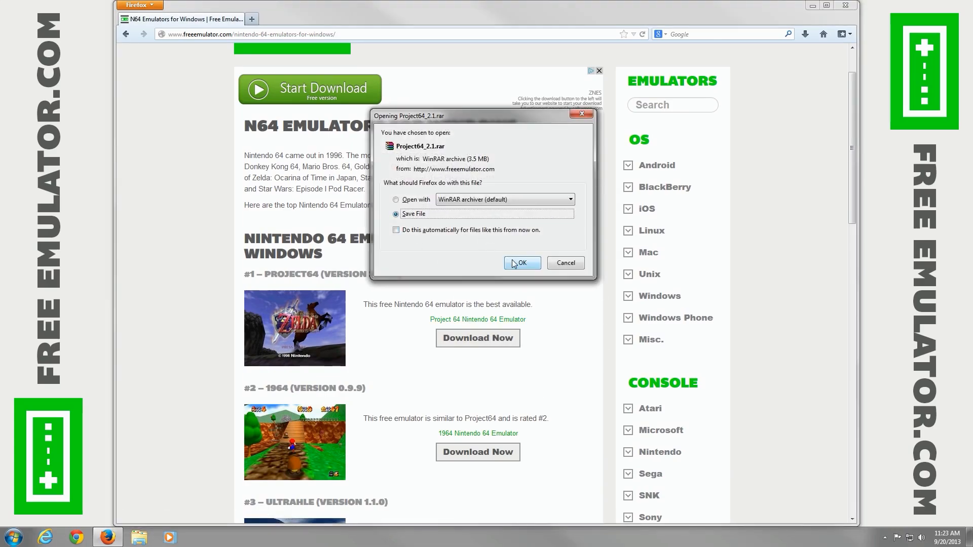
{"action": "left_click", "coordinate": [521, 264]}
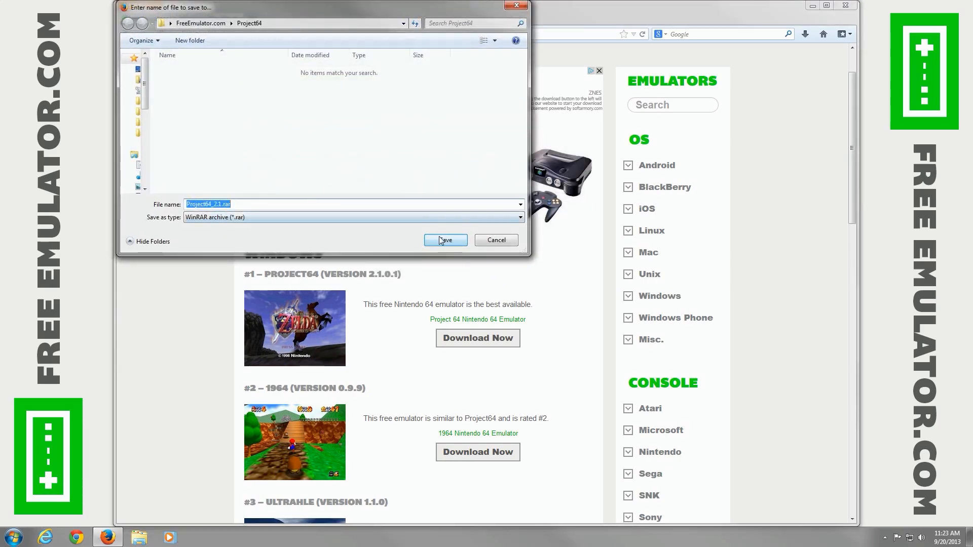
{"action": "left_click", "coordinate": [445, 240]}
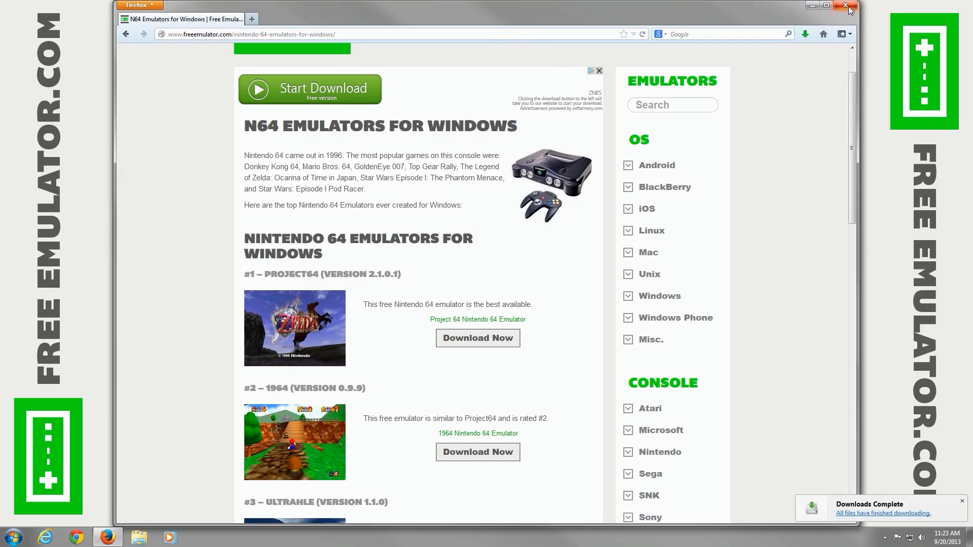
Extract the .rar with Extract Here and select Project64.exe in the new Project64 2.1 folder
{"action": "left_click", "coordinate": [848, 6]}
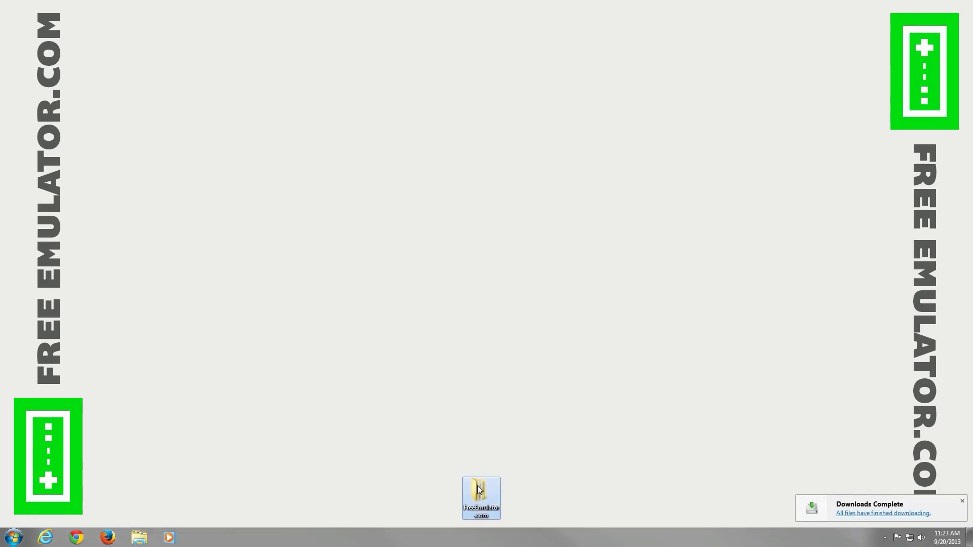
{"action": "double_click", "coordinate": [480, 497]}
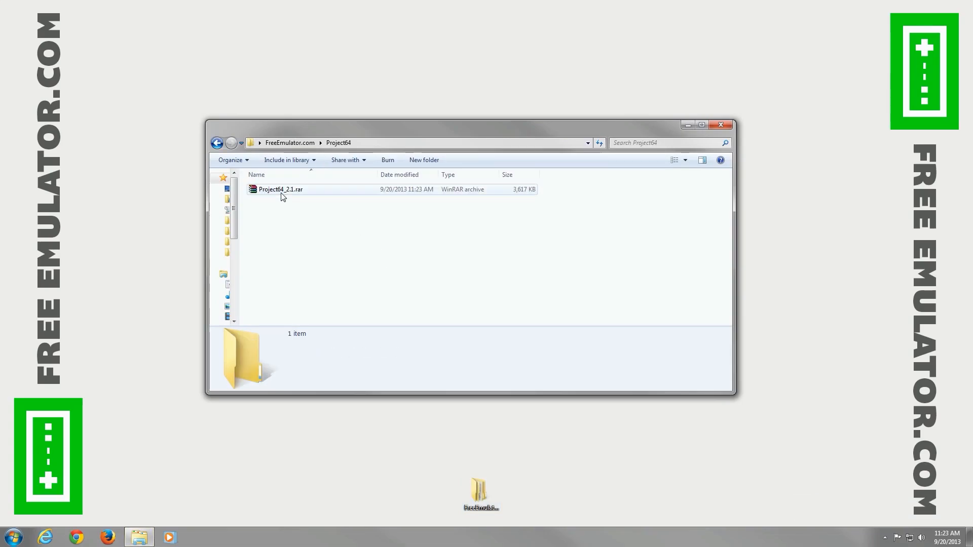
{"action": "right_click", "coordinate": [280, 189]}
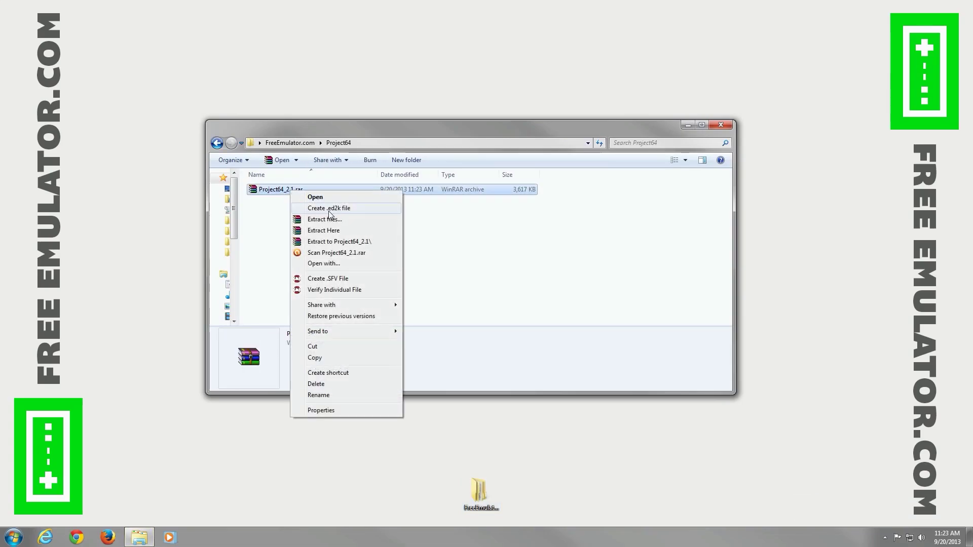
{"action": "left_click", "coordinate": [340, 235]}
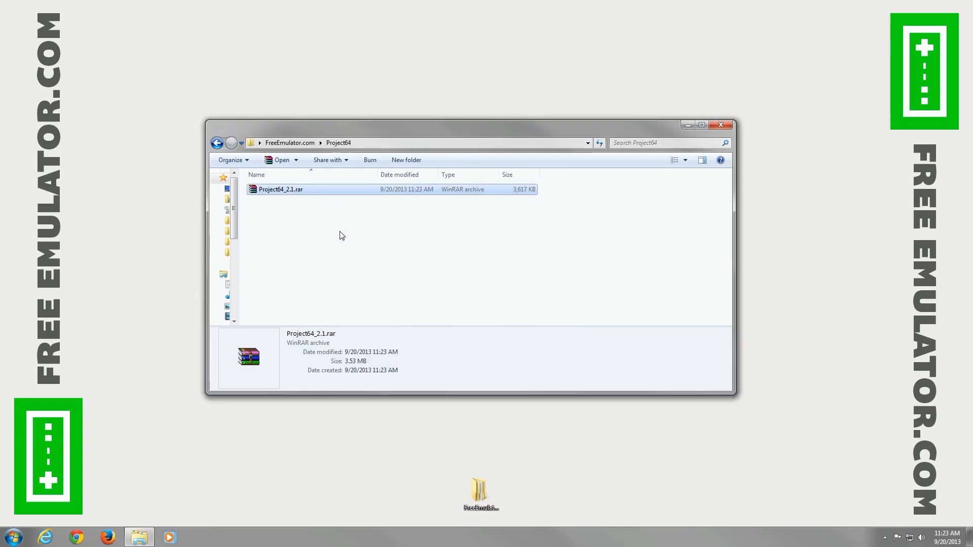
{"action": "double_click", "coordinate": [280, 190]}
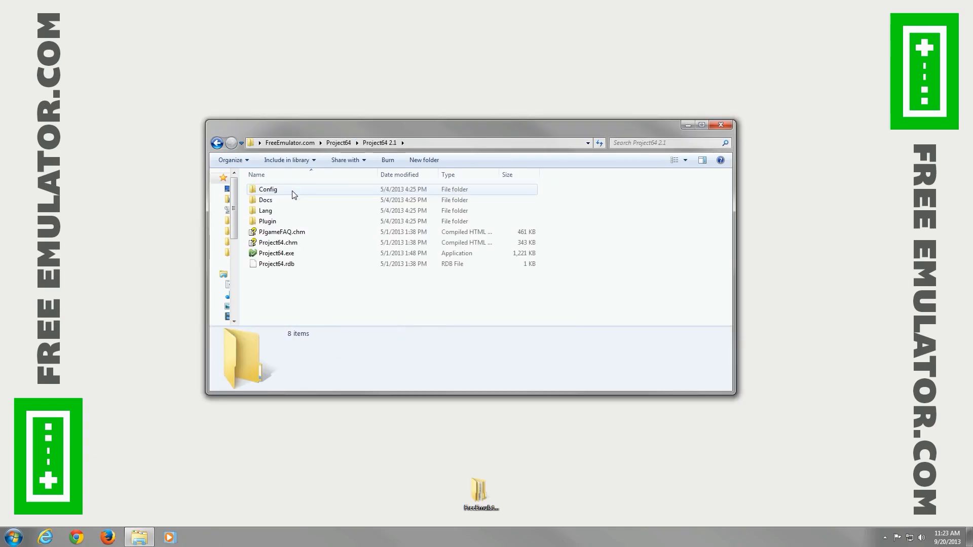
{"action": "left_click", "coordinate": [276, 254]}
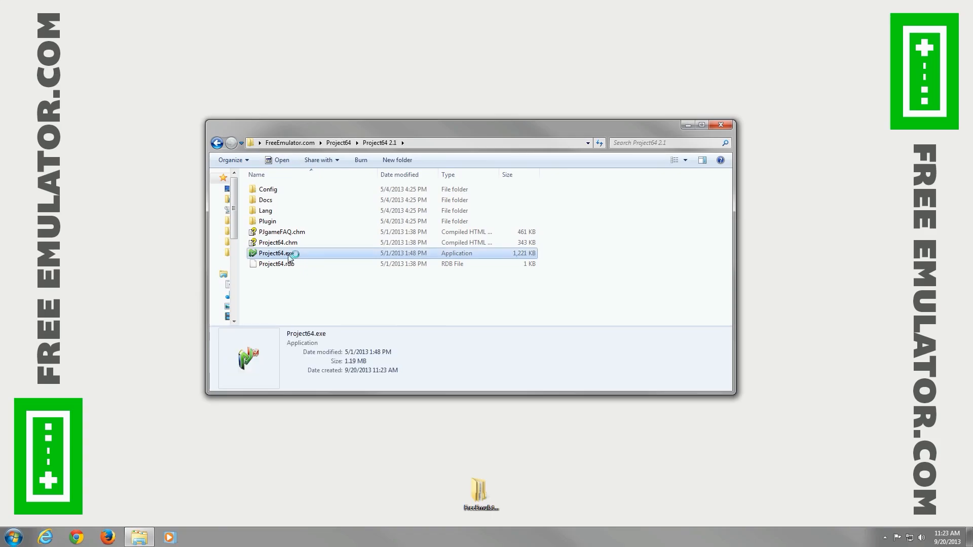
Launch Project64.exe and confirm English in the Select Language dialog
{"action": "double_click", "coordinate": [278, 254]}
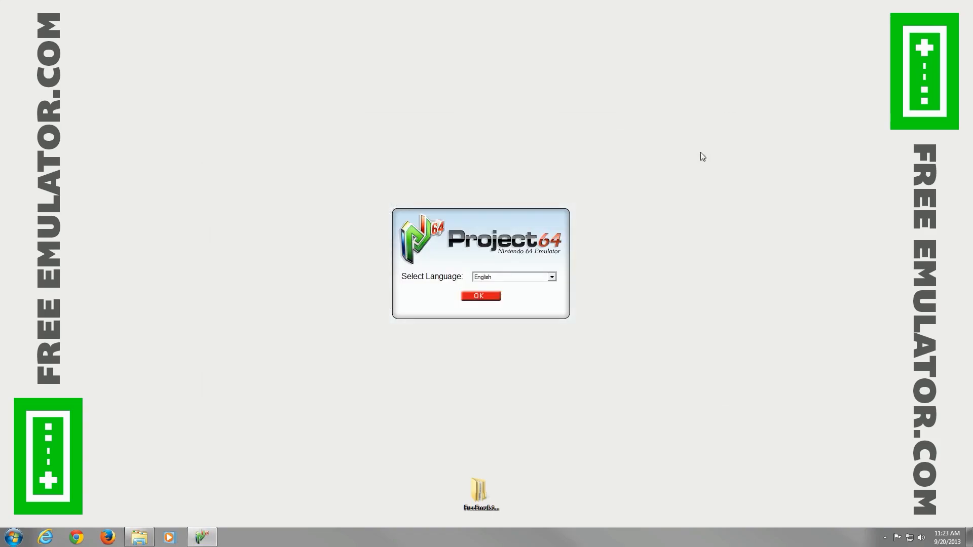
{"action": "left_click", "coordinate": [550, 277]}
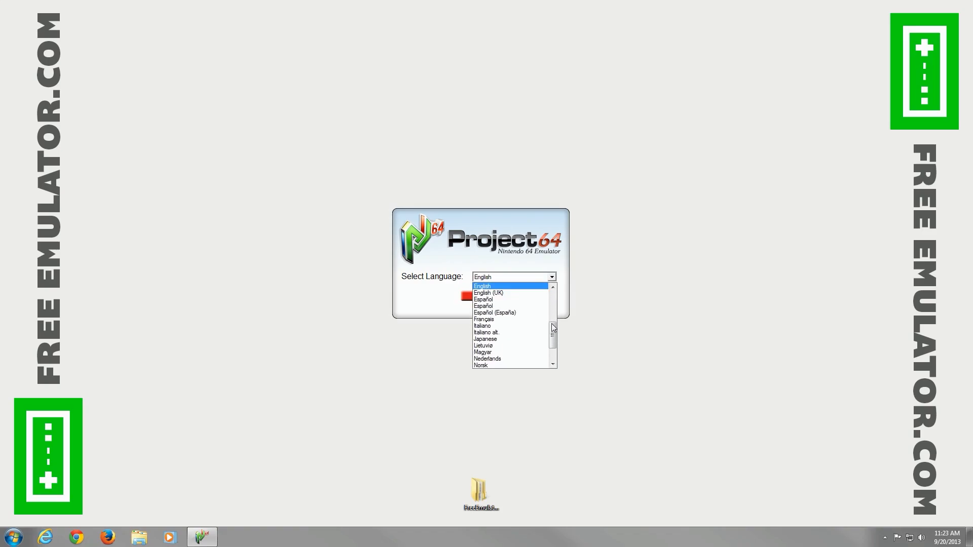
{"action": "mouse_move", "coordinate": [552, 334]}
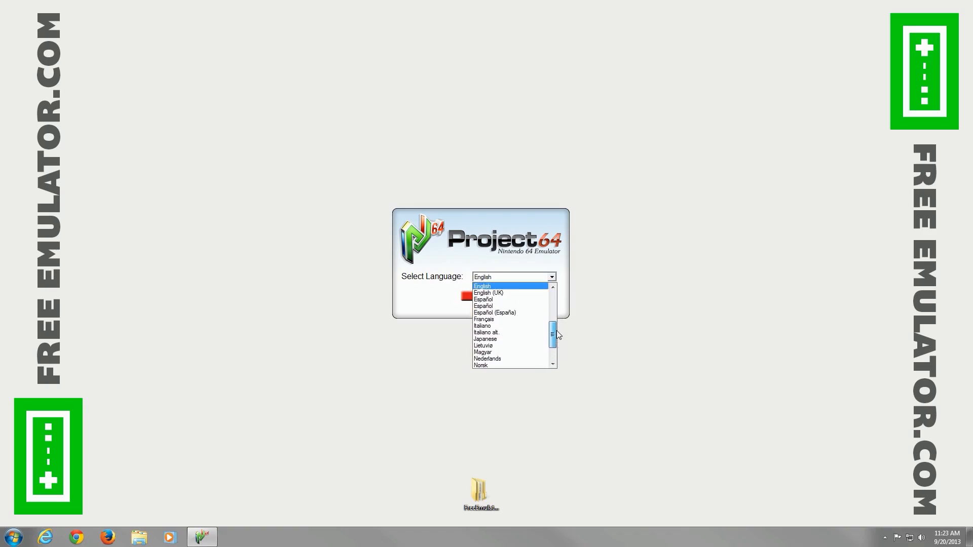
{"action": "left_click", "coordinate": [483, 286]}
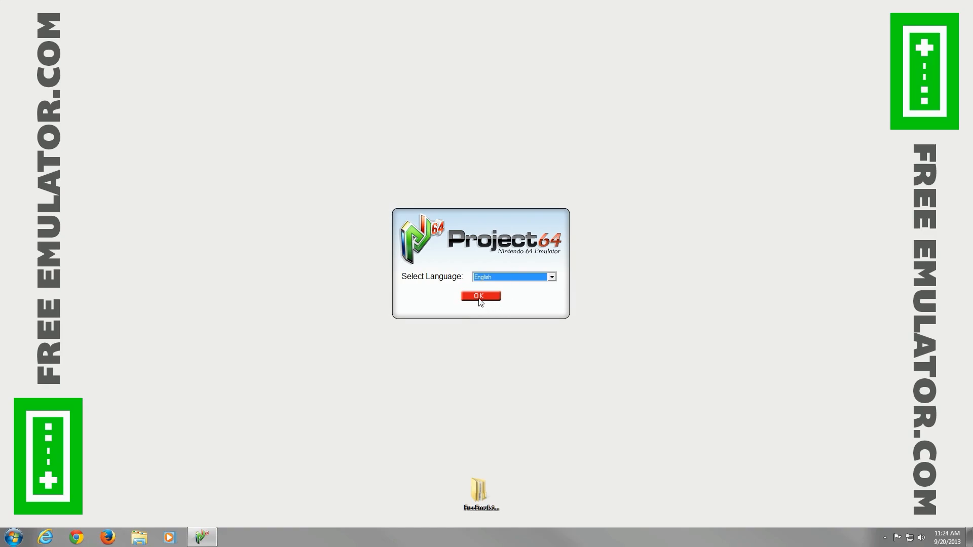
{"action": "left_click", "coordinate": [481, 295]}
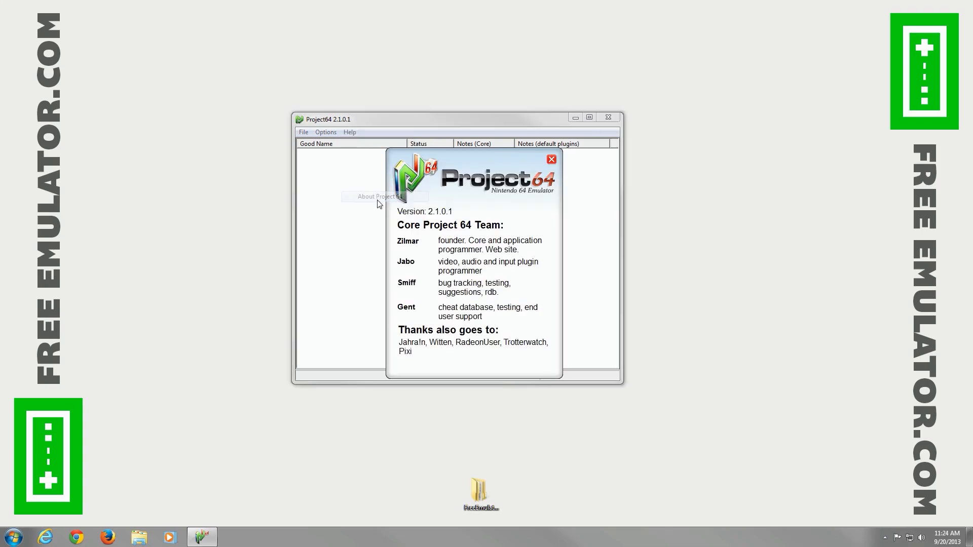
{"action": "mouse_move", "coordinate": [490, 214]}
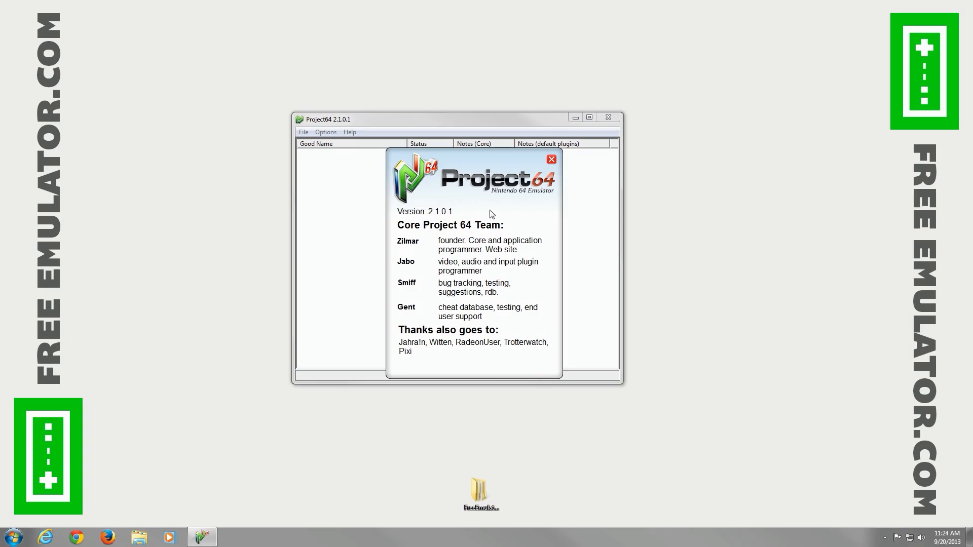
{"action": "left_click", "coordinate": [551, 159]}
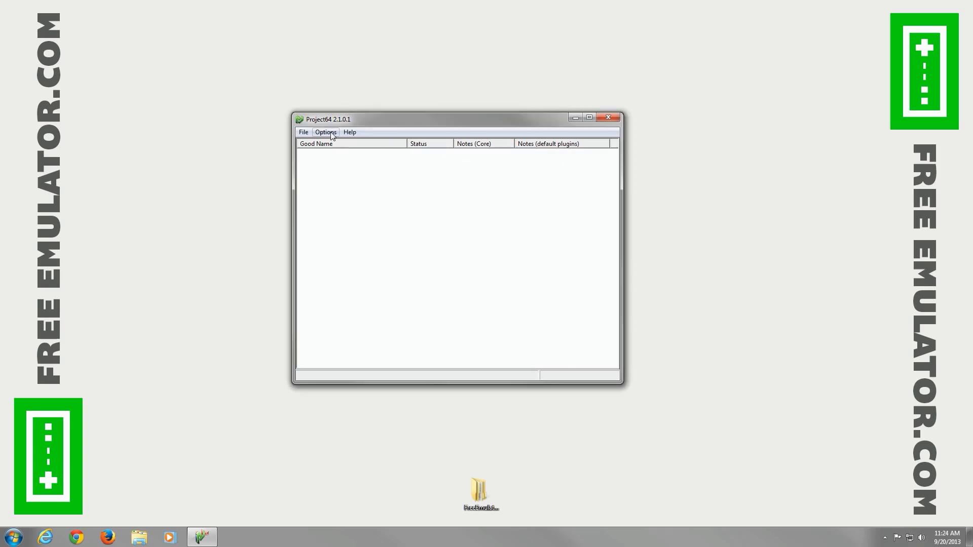
Browse the File menu's ROM commands, then show the Options menu's plugin entries
{"action": "left_click", "coordinate": [303, 131]}
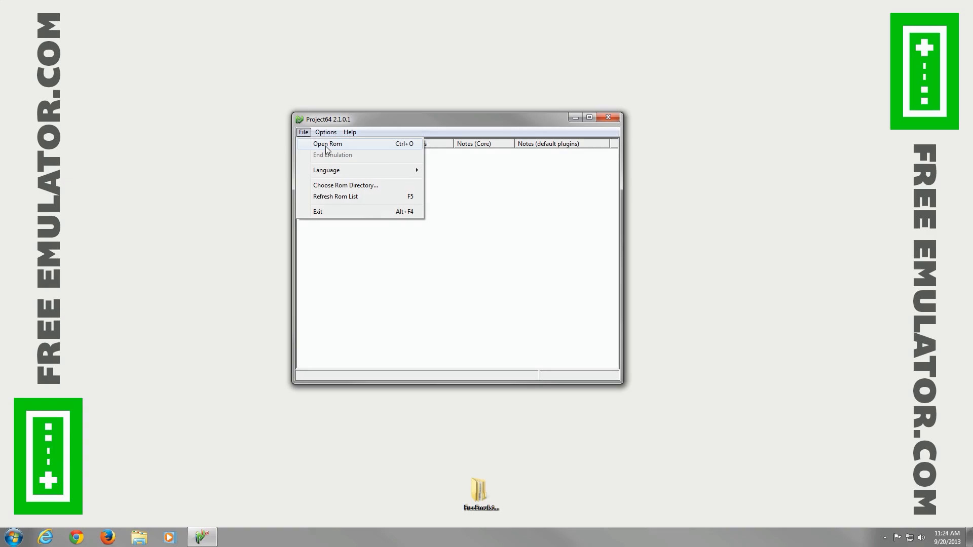
{"action": "left_click", "coordinate": [326, 170]}
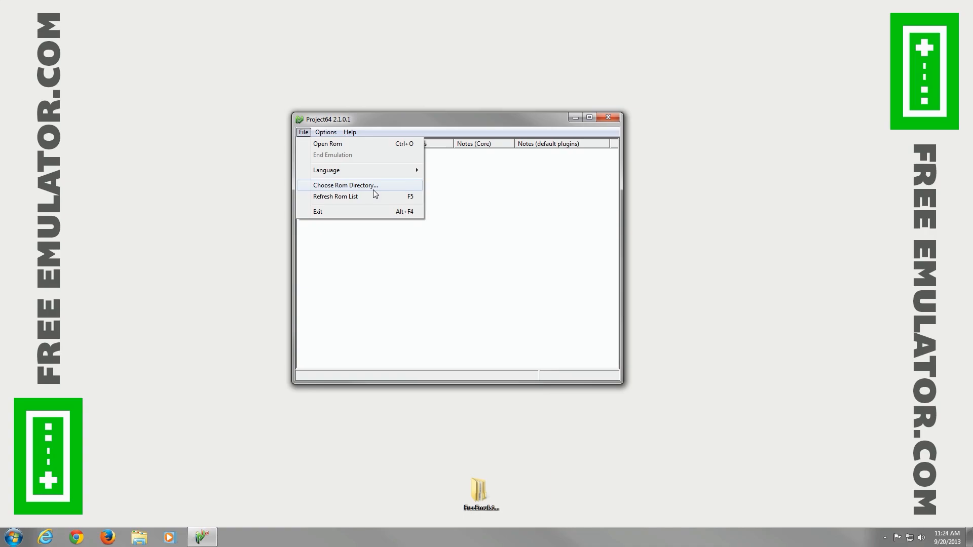
{"action": "mouse_move", "coordinate": [377, 193]}
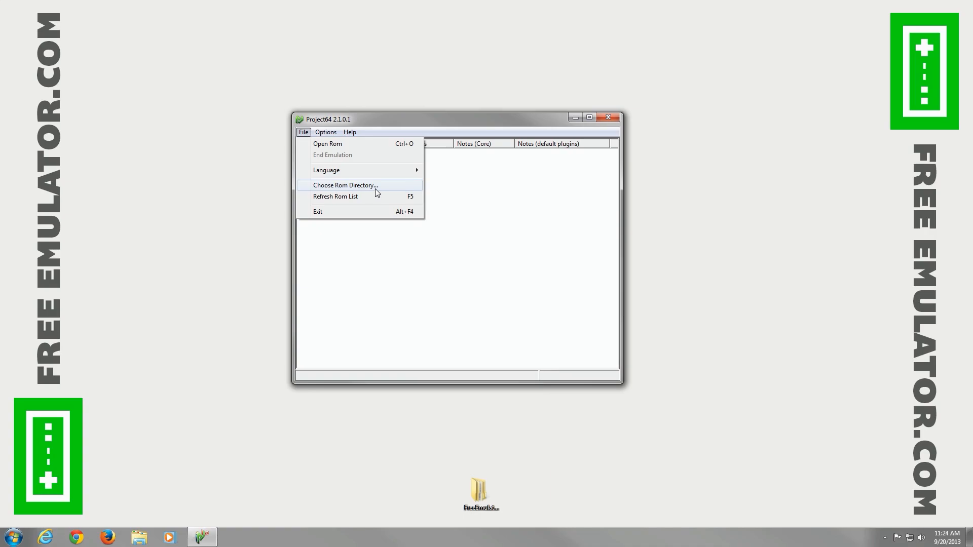
{"action": "mouse_move", "coordinate": [333, 211]}
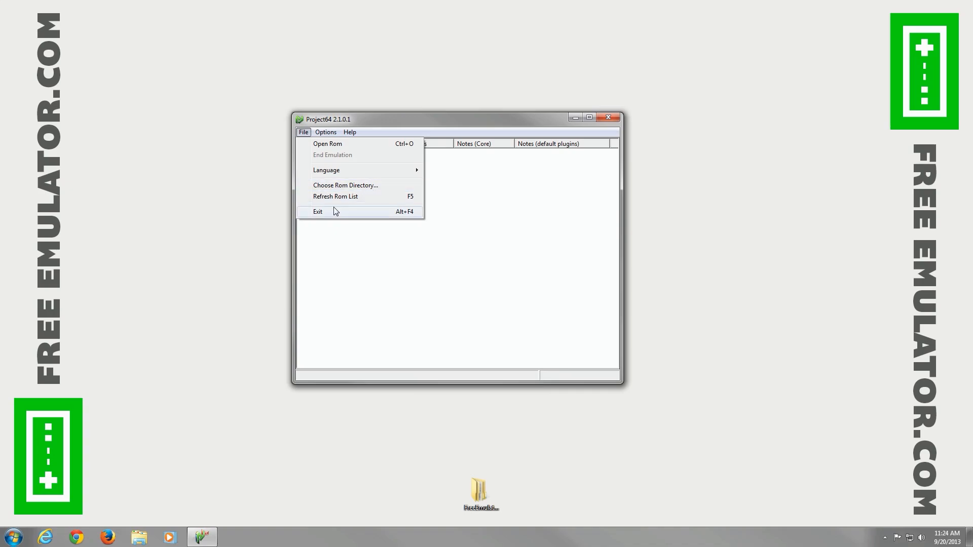
{"action": "left_click", "coordinate": [324, 132]}
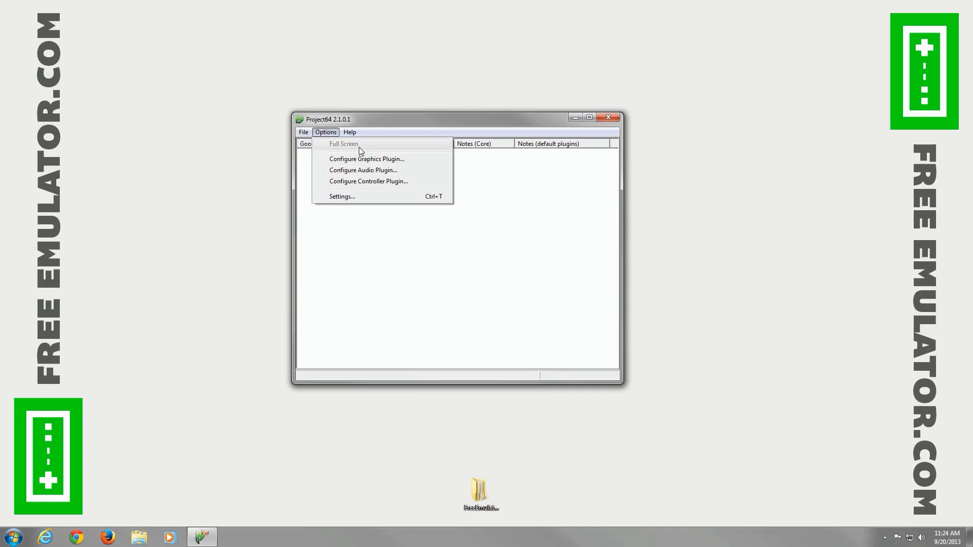
{"action": "mouse_move", "coordinate": [406, 159]}
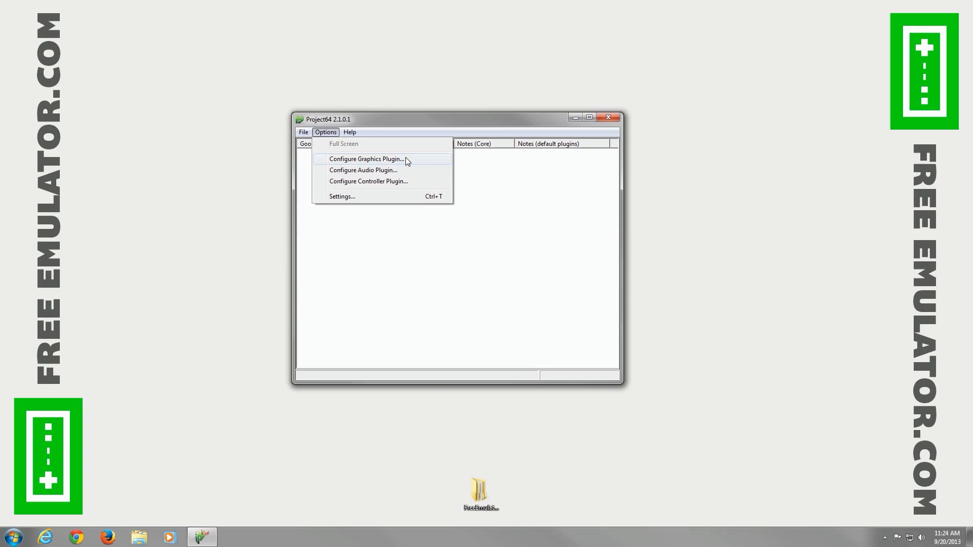
In the graphics plugin, choose 1280x960 windowed, check full screen 1920x1080, and accept
{"action": "left_click", "coordinate": [365, 160]}
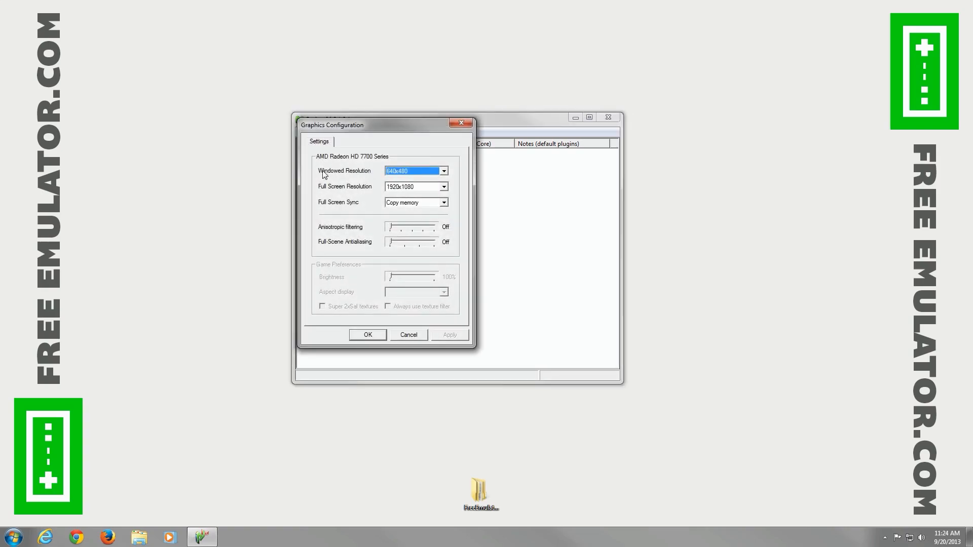
{"action": "left_click", "coordinate": [443, 187]}
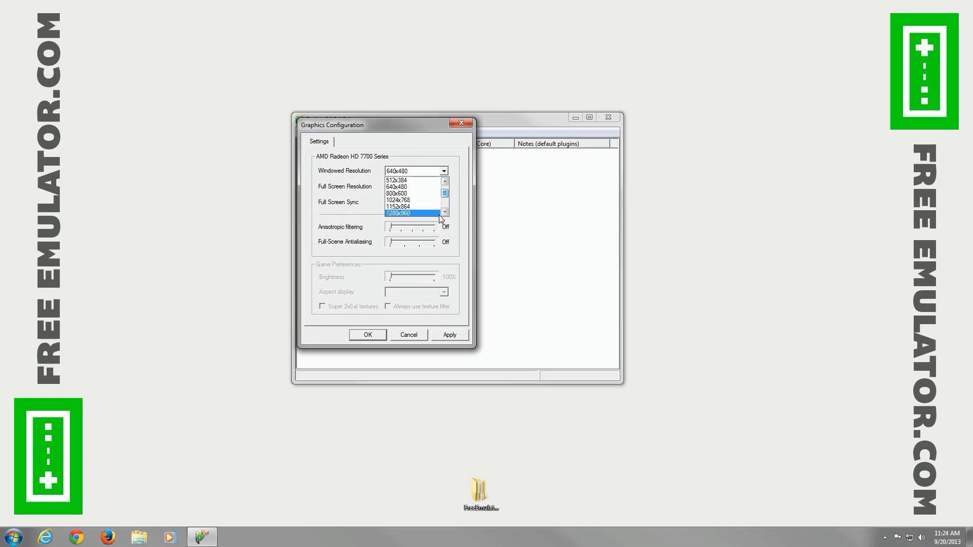
{"action": "left_click", "coordinate": [397, 213]}
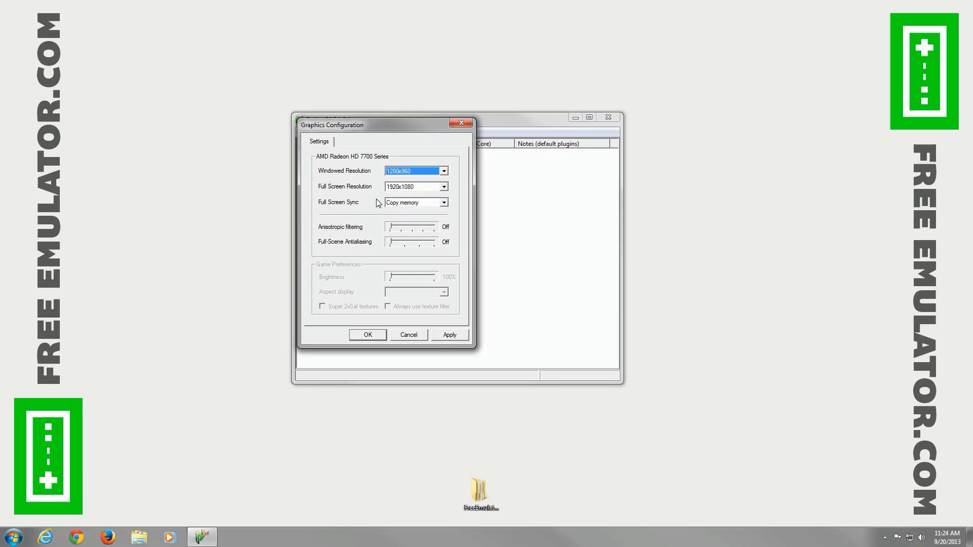
{"action": "left_click", "coordinate": [413, 186]}
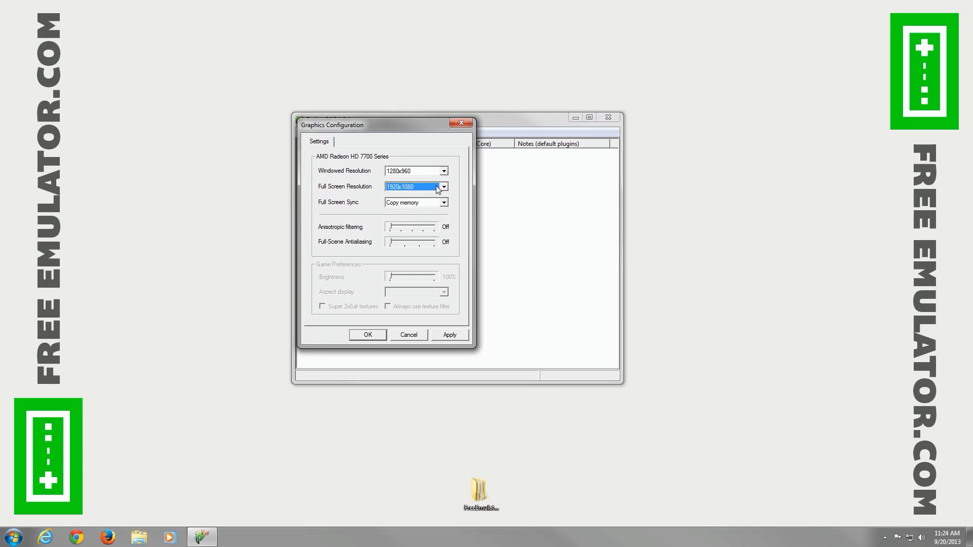
{"action": "mouse_move", "coordinate": [390, 230]}
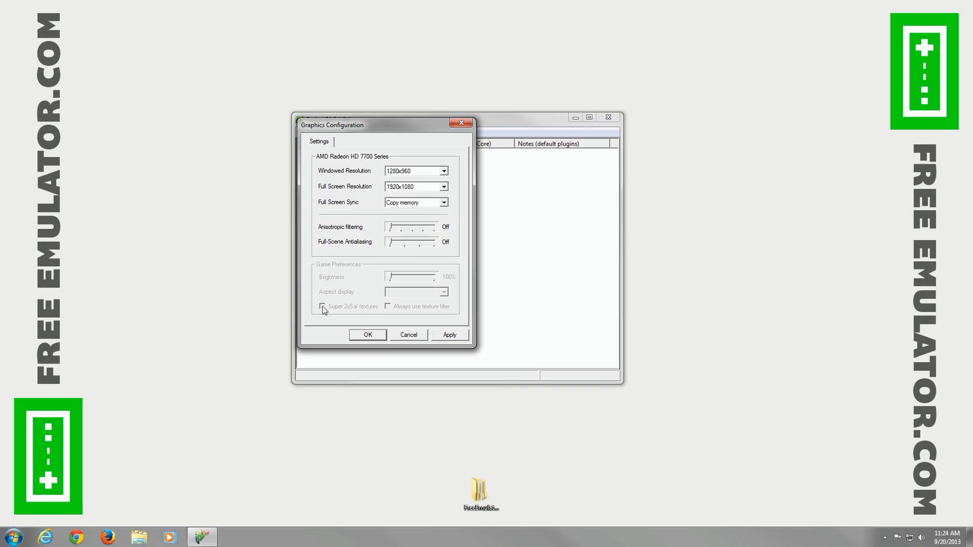
{"action": "mouse_move", "coordinate": [386, 313]}
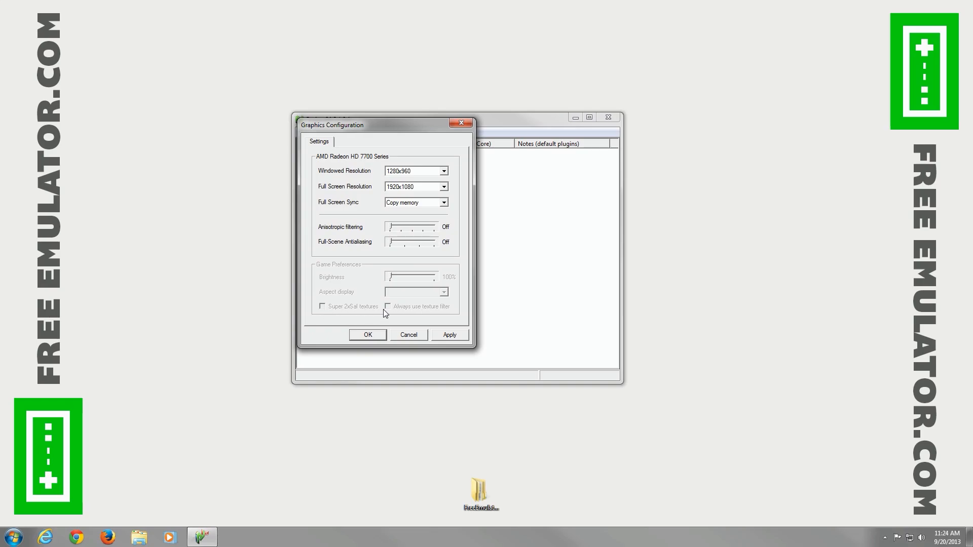
{"action": "mouse_move", "coordinate": [394, 336]}
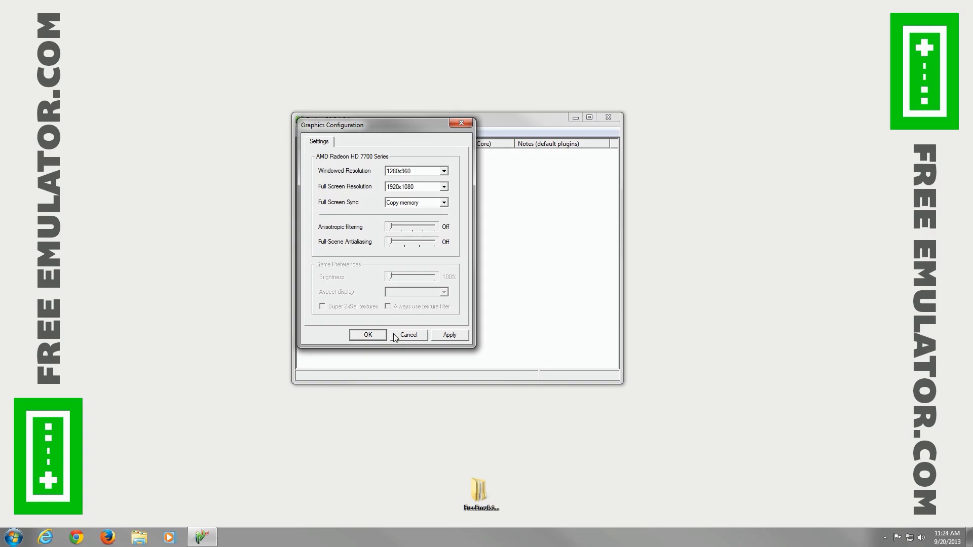
{"action": "mouse_move", "coordinate": [370, 337]}
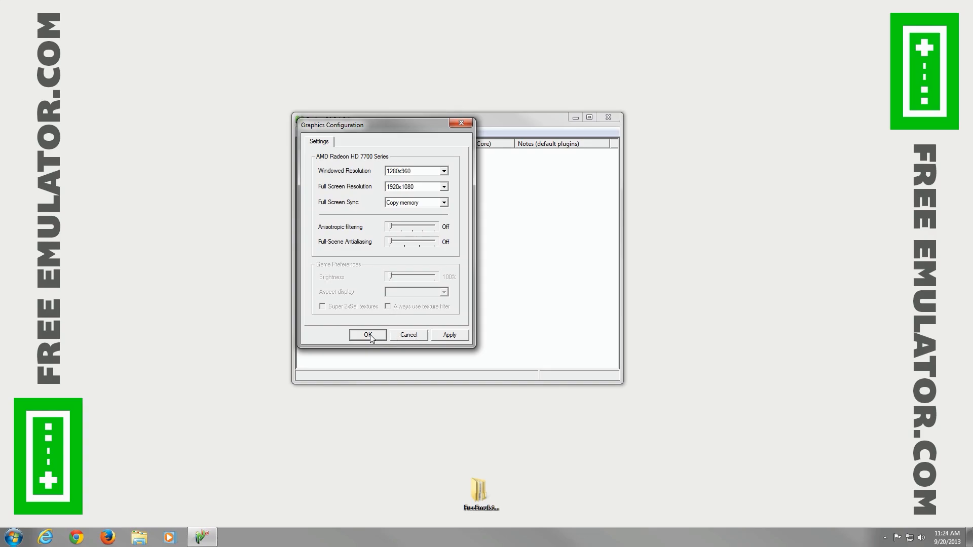
{"action": "left_click", "coordinate": [367, 335]}
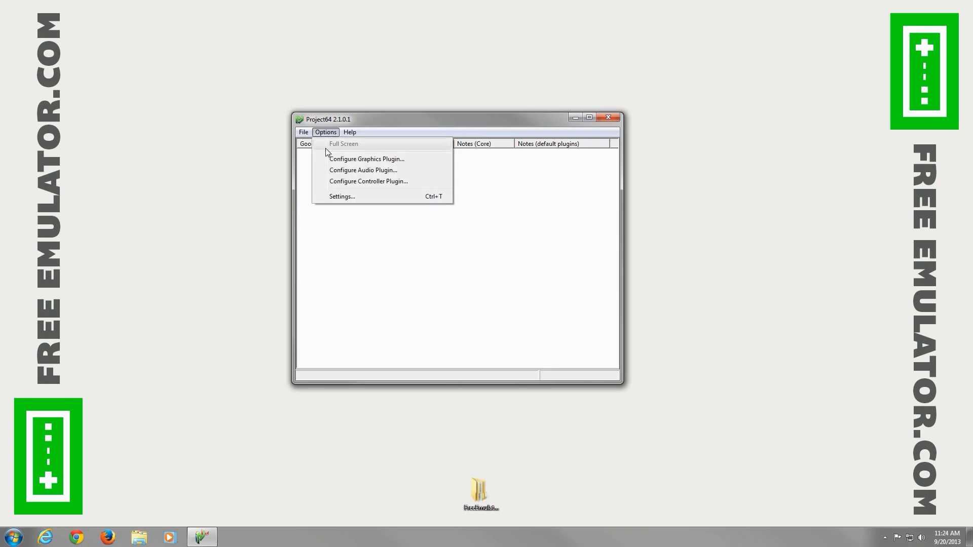
{"action": "left_click", "coordinate": [363, 170]}
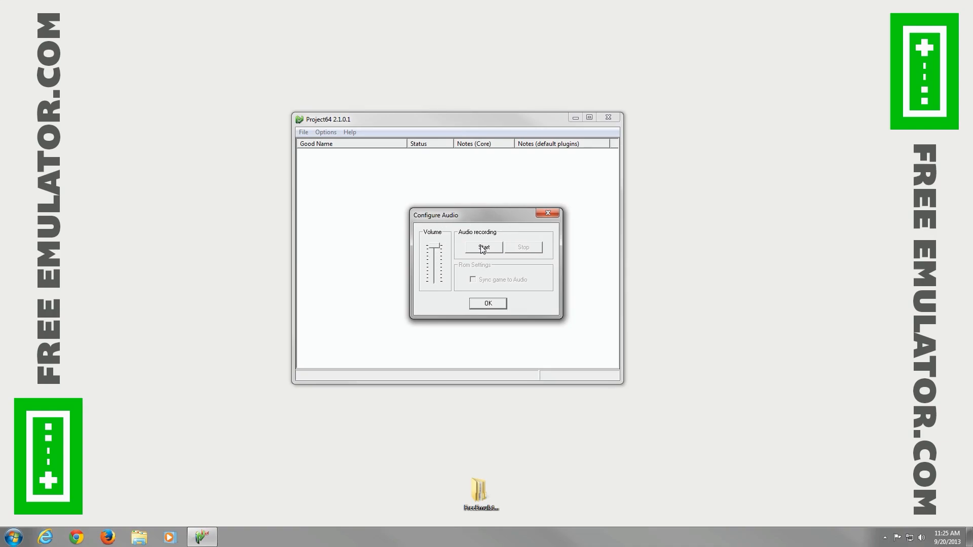
{"action": "mouse_move", "coordinate": [523, 273]}
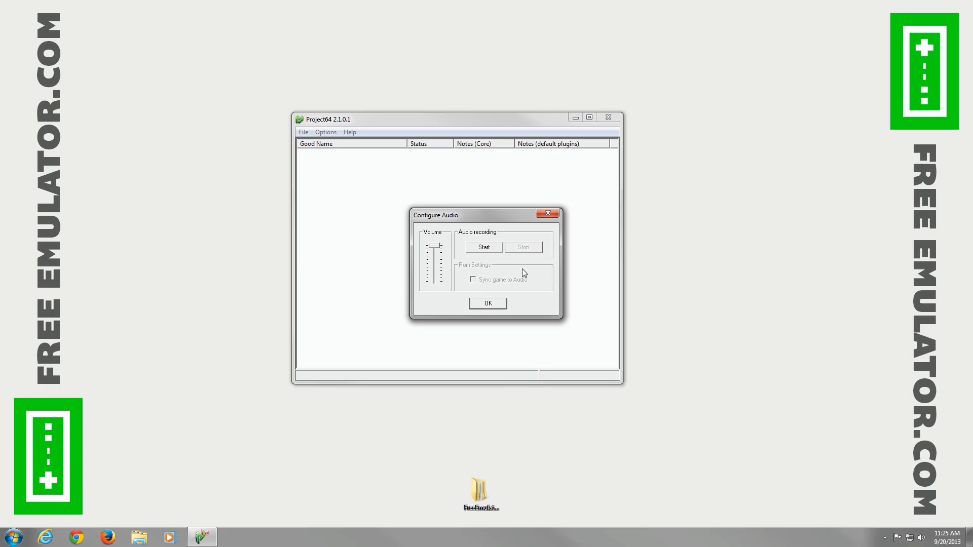
{"action": "left_click", "coordinate": [325, 132]}
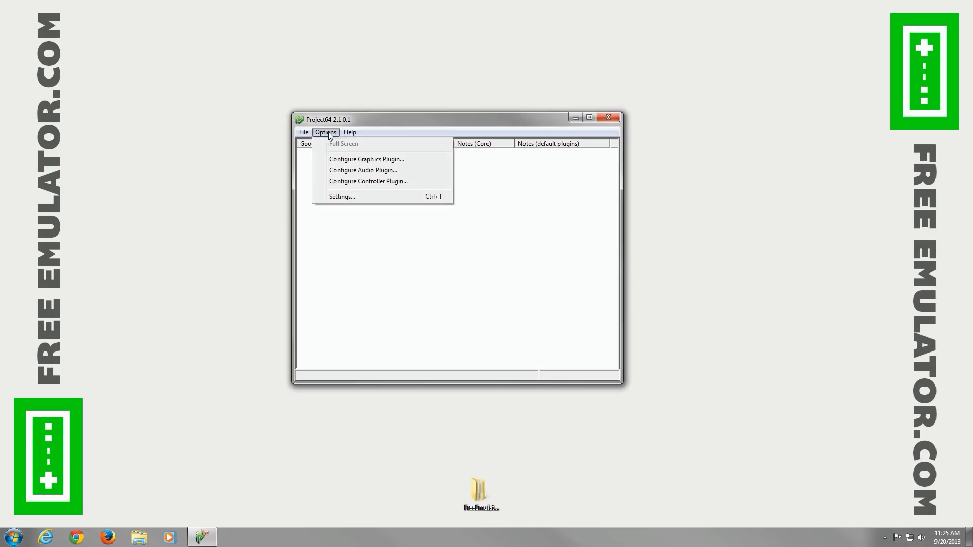
In the controller plugin, review Player 1's mapping with Game Device None and accept
{"action": "left_click", "coordinate": [367, 180]}
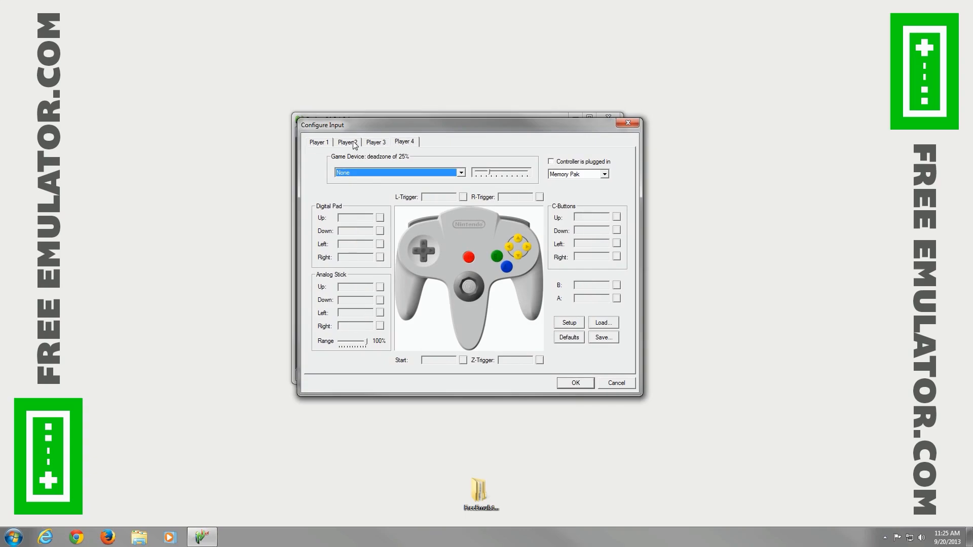
{"action": "left_click", "coordinate": [318, 142]}
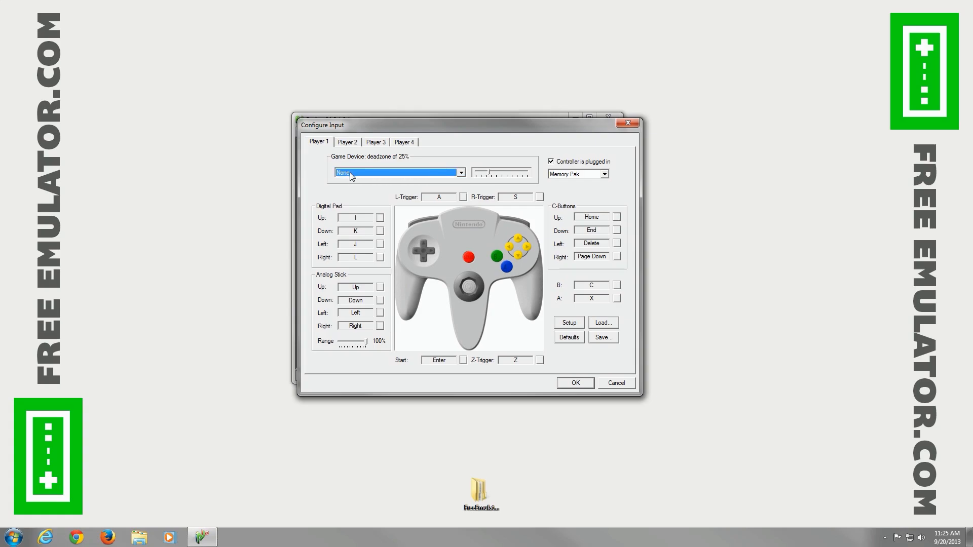
{"action": "left_click", "coordinate": [459, 172]}
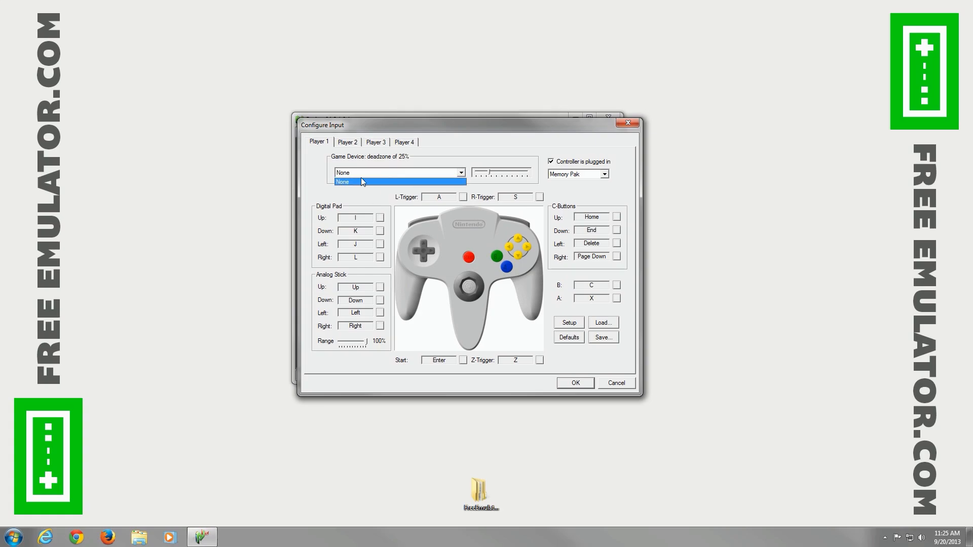
{"action": "left_click", "coordinate": [341, 181]}
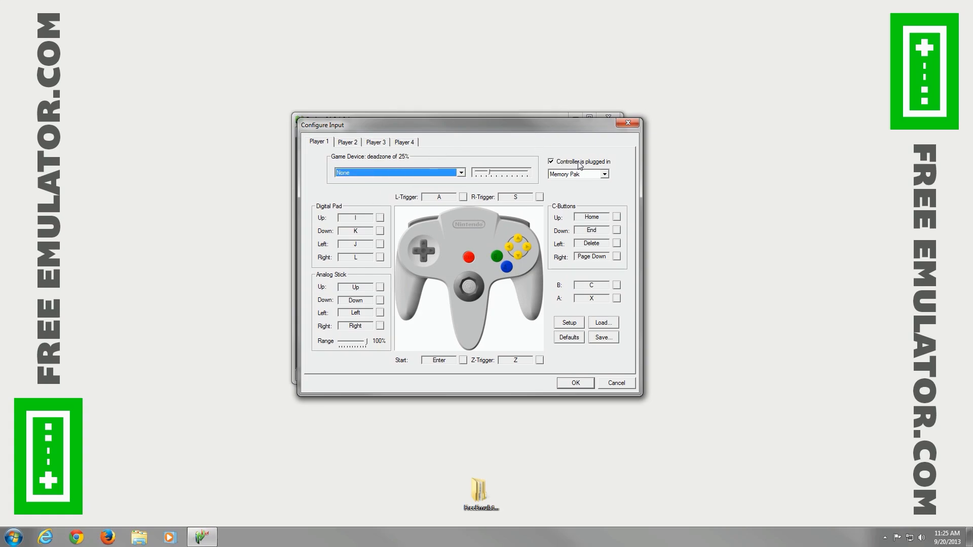
{"action": "mouse_move", "coordinate": [427, 202]}
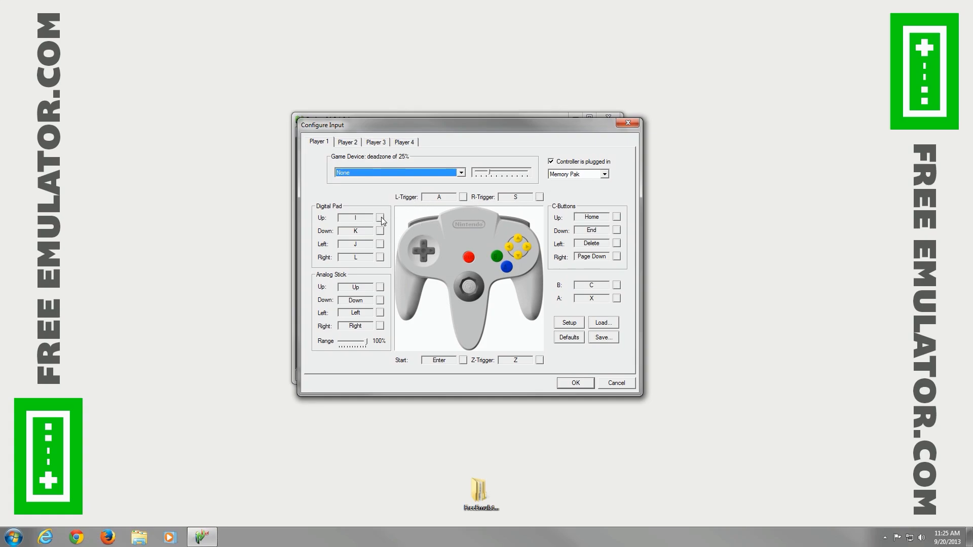
{"action": "mouse_move", "coordinate": [391, 278]}
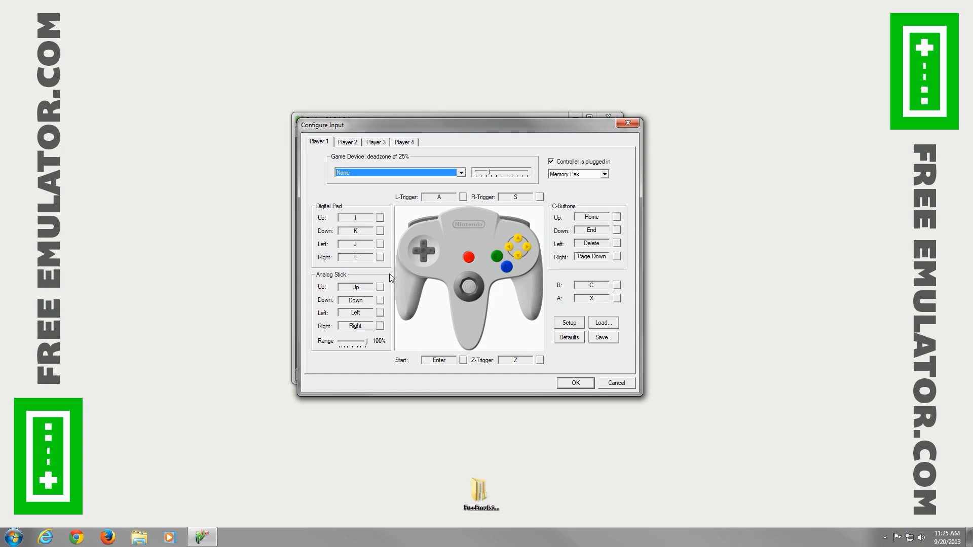
{"action": "mouse_move", "coordinate": [582, 343]}
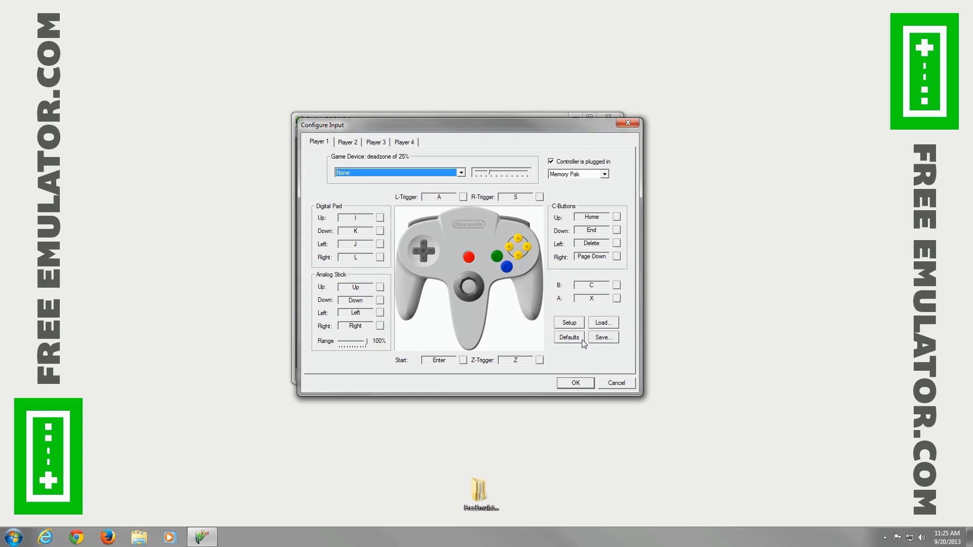
{"action": "mouse_move", "coordinate": [601, 345]}
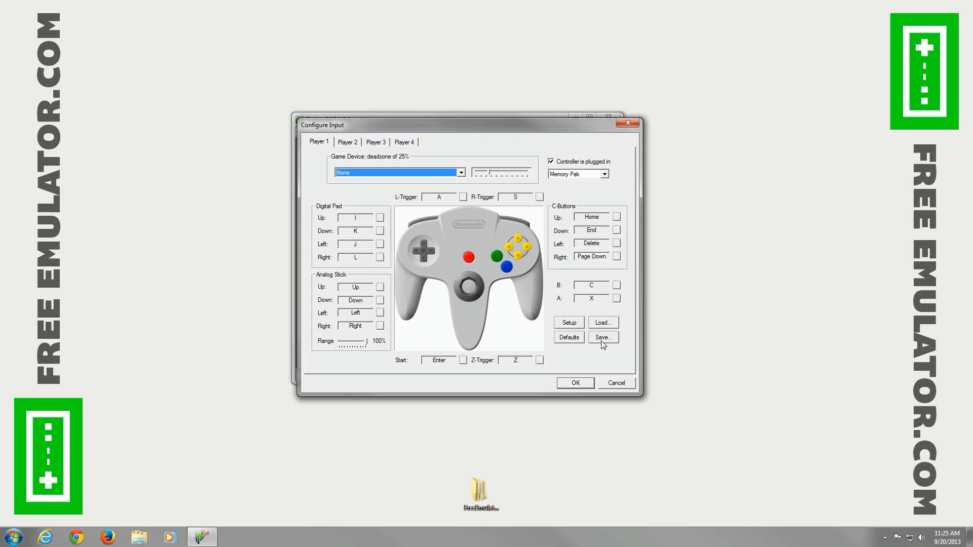
{"action": "mouse_move", "coordinate": [568, 371]}
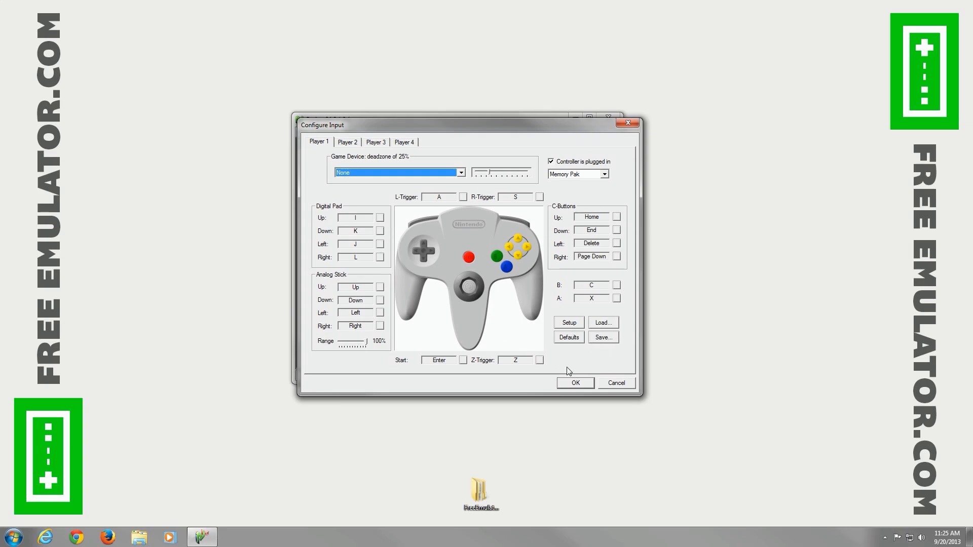
{"action": "left_click", "coordinate": [574, 383]}
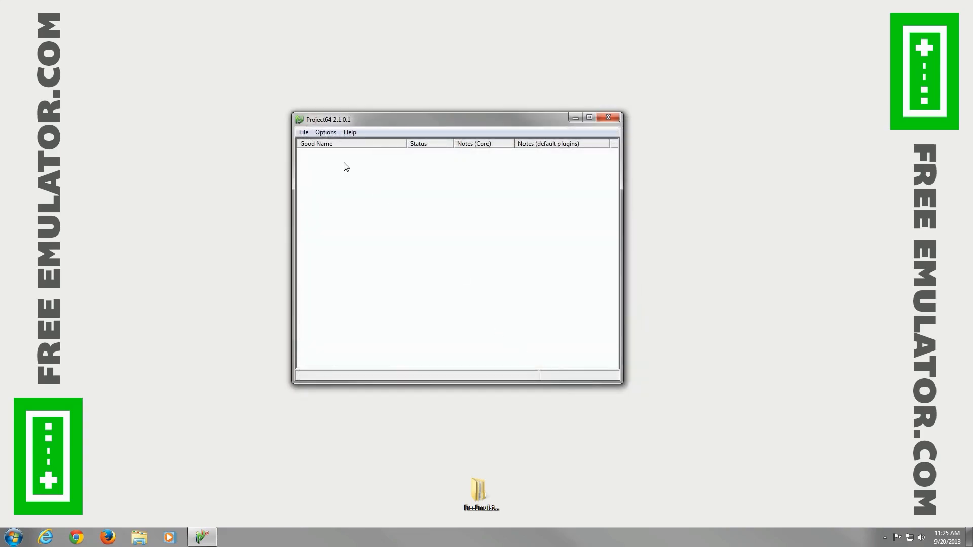
{"action": "left_click", "coordinate": [350, 132]}
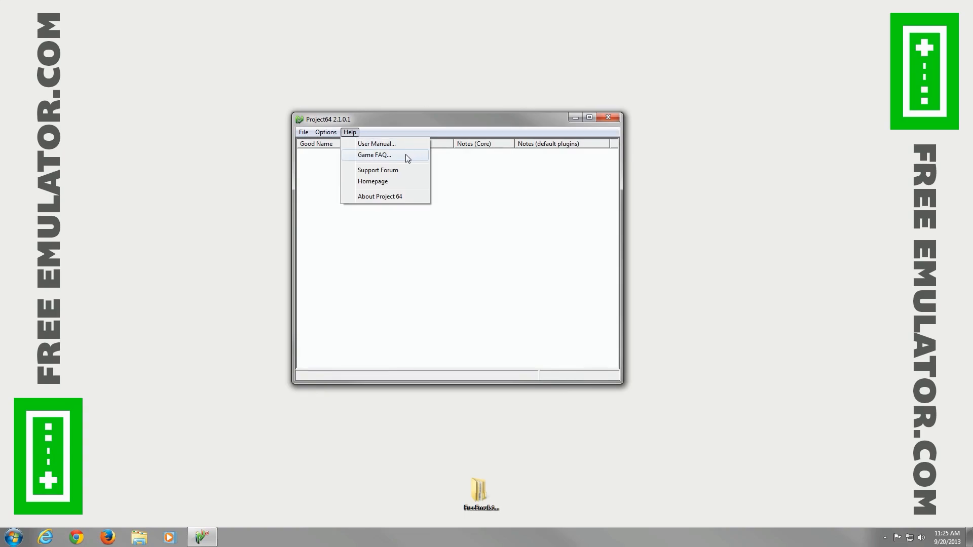
{"action": "mouse_move", "coordinate": [404, 197]}
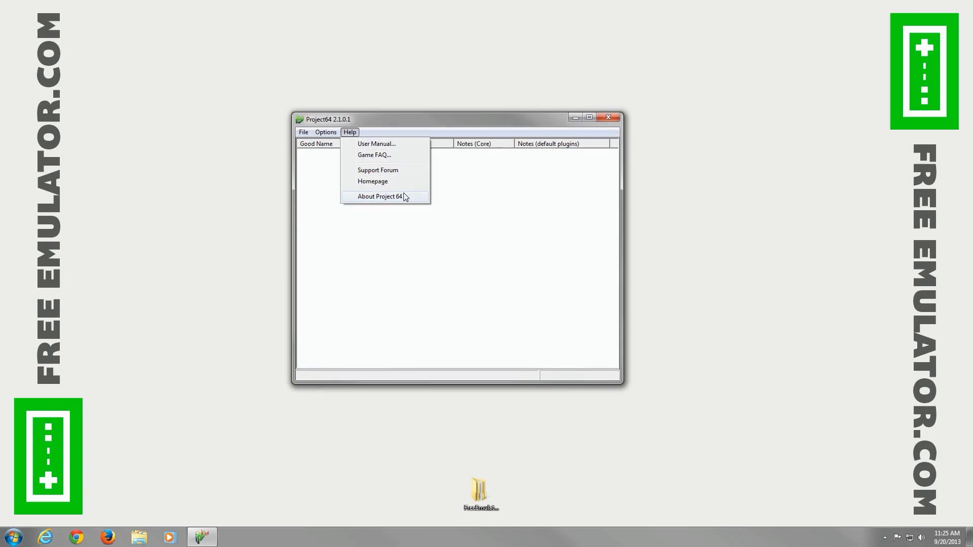
{"action": "left_click", "coordinate": [303, 132]}
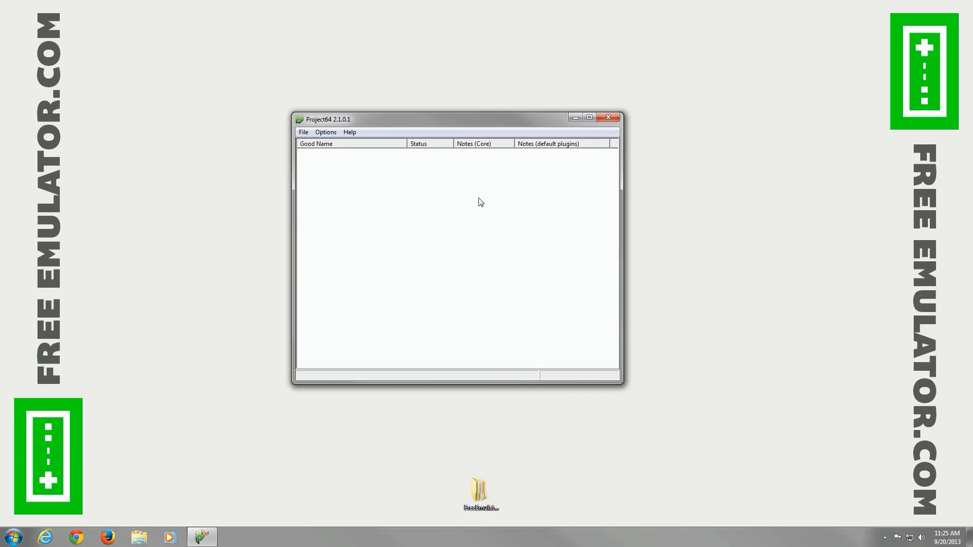
{"action": "mouse_move", "coordinate": [471, 222]}
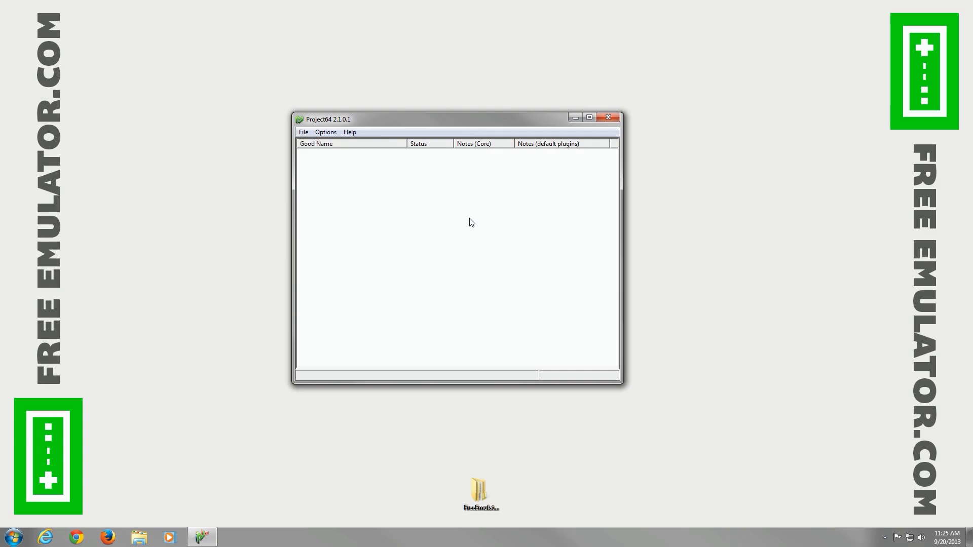